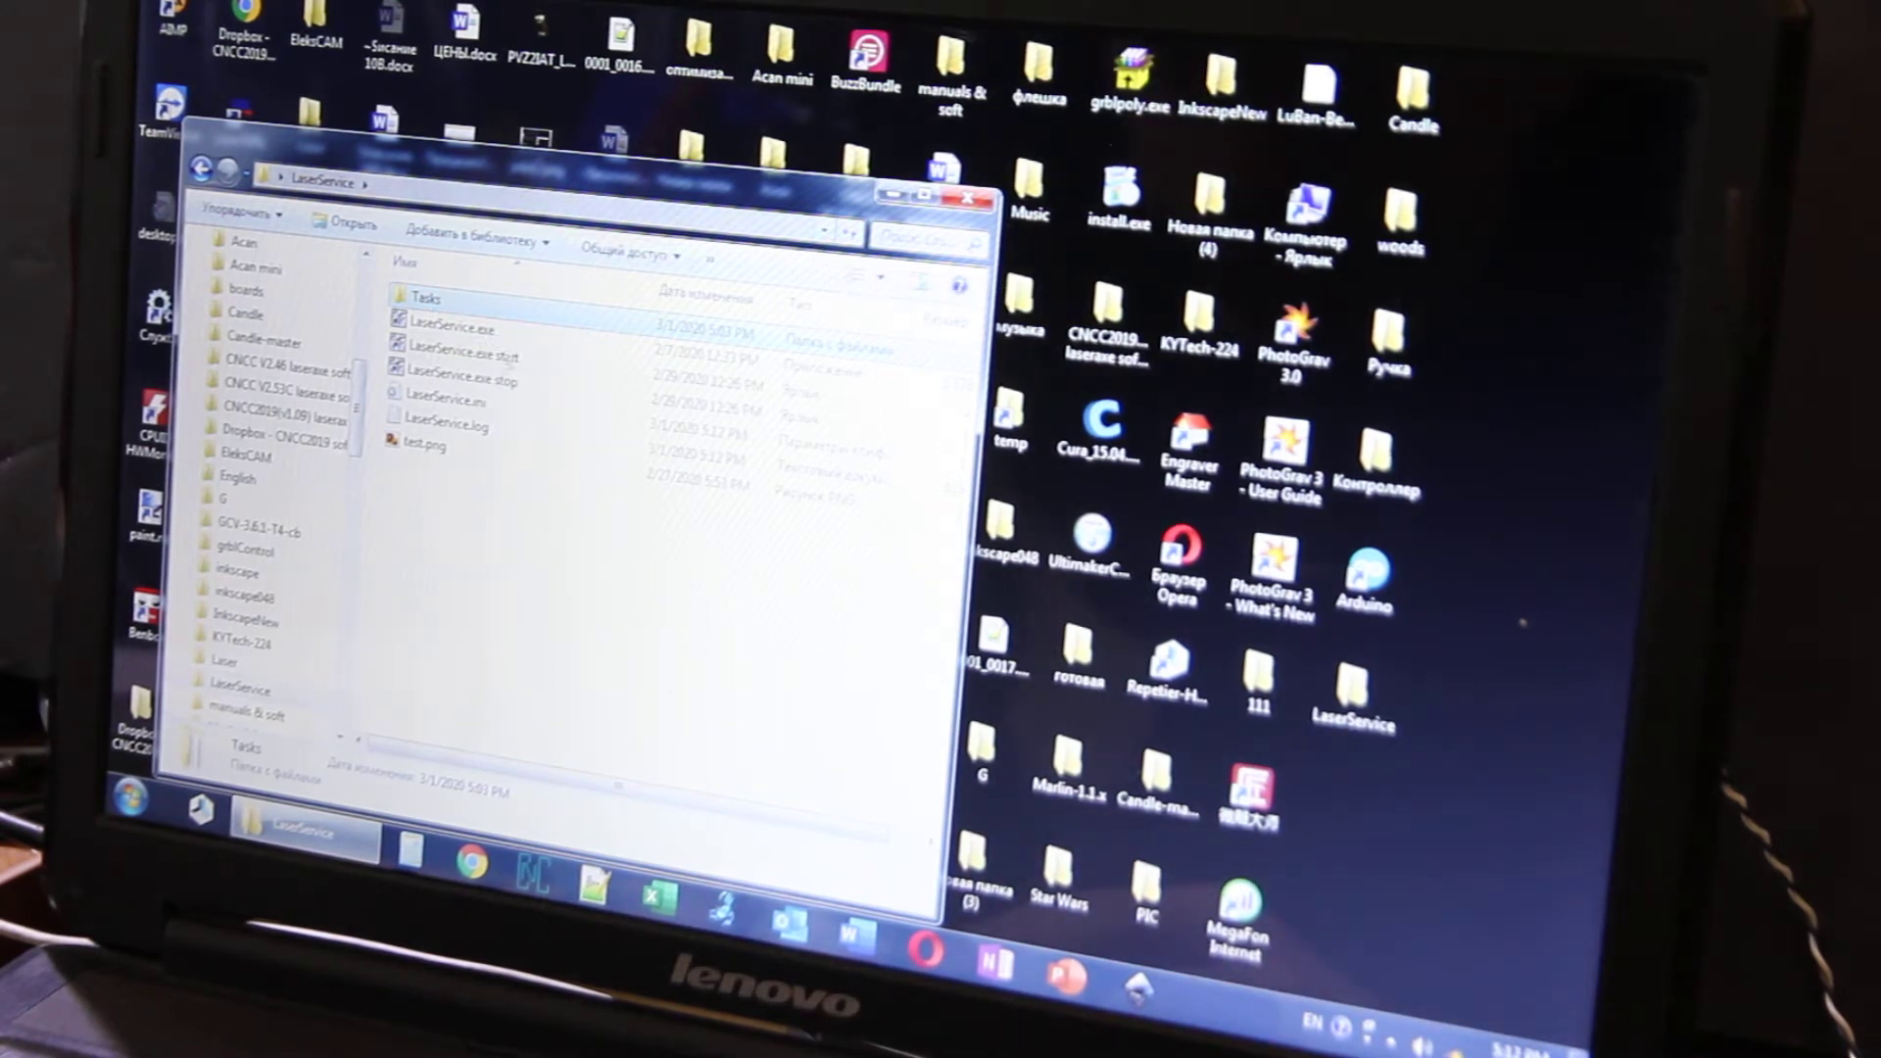
Select test.png in the LaserService folder and show its context menu with Copy
left_click(435, 443)
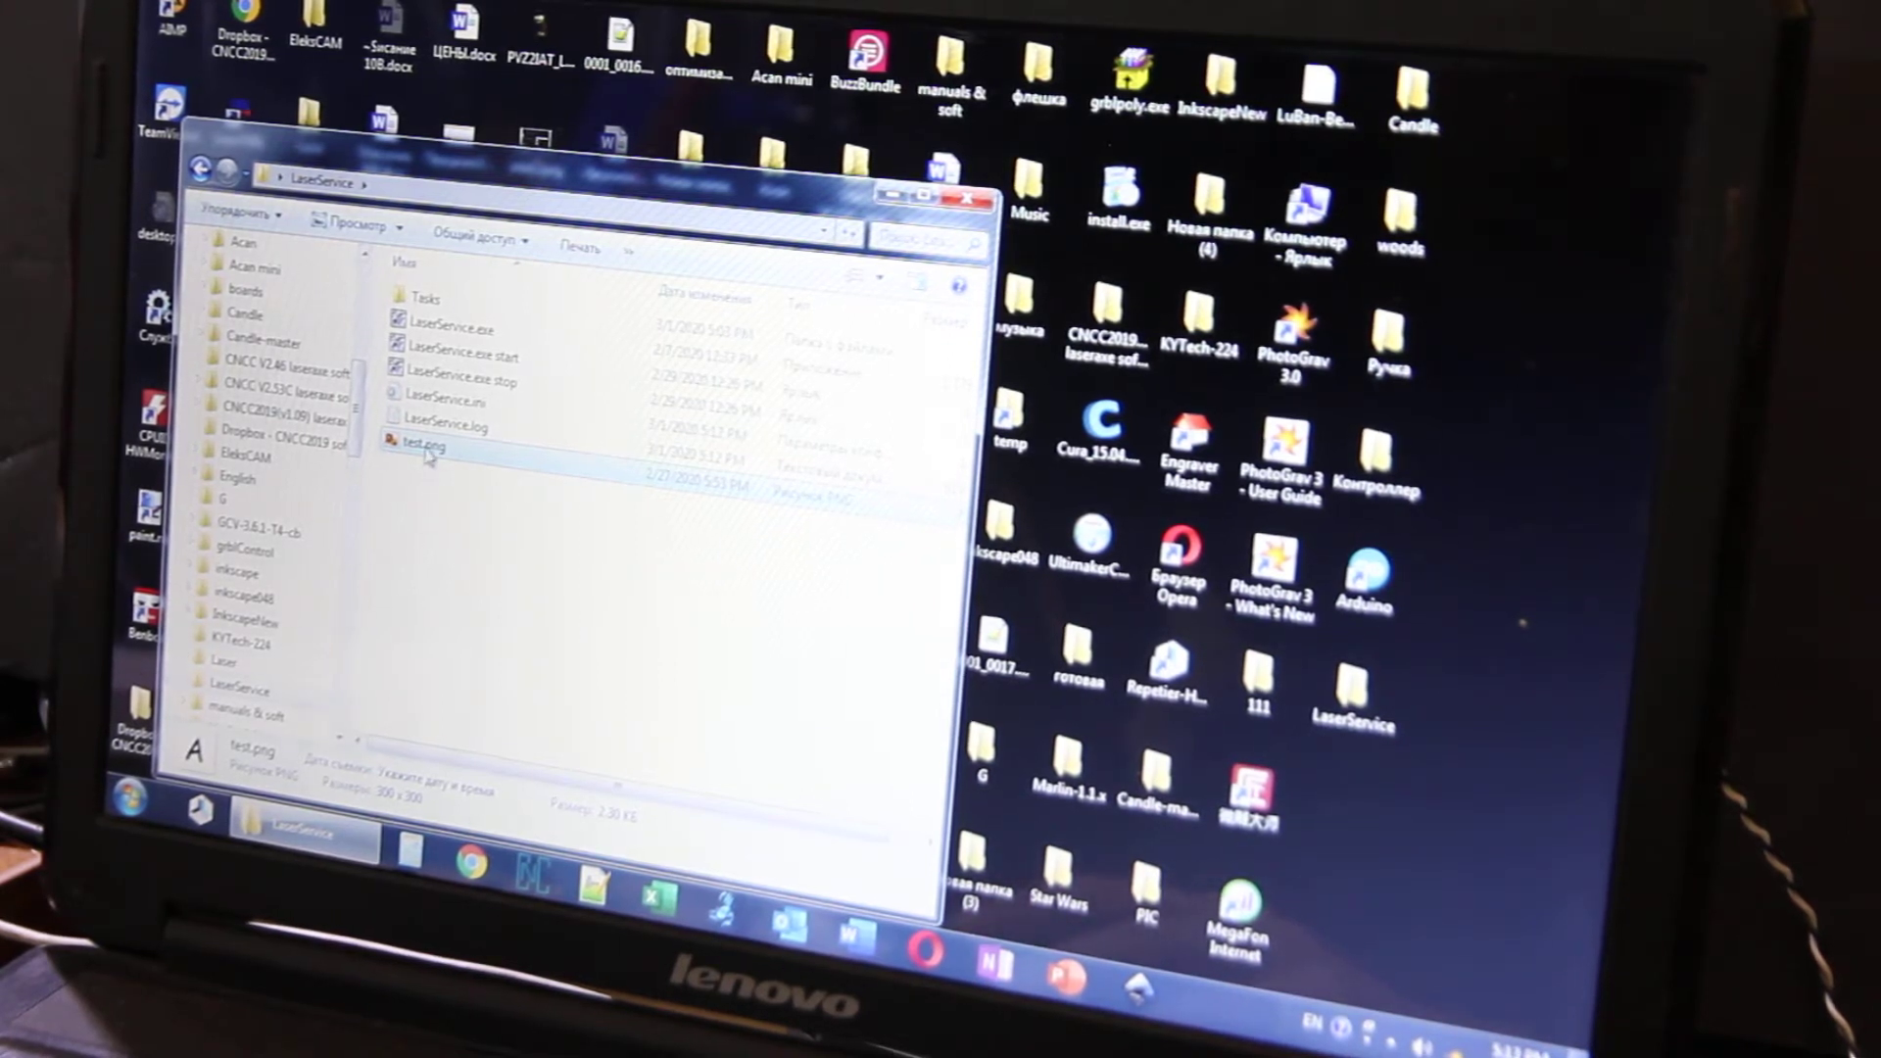
right_click(421, 447)
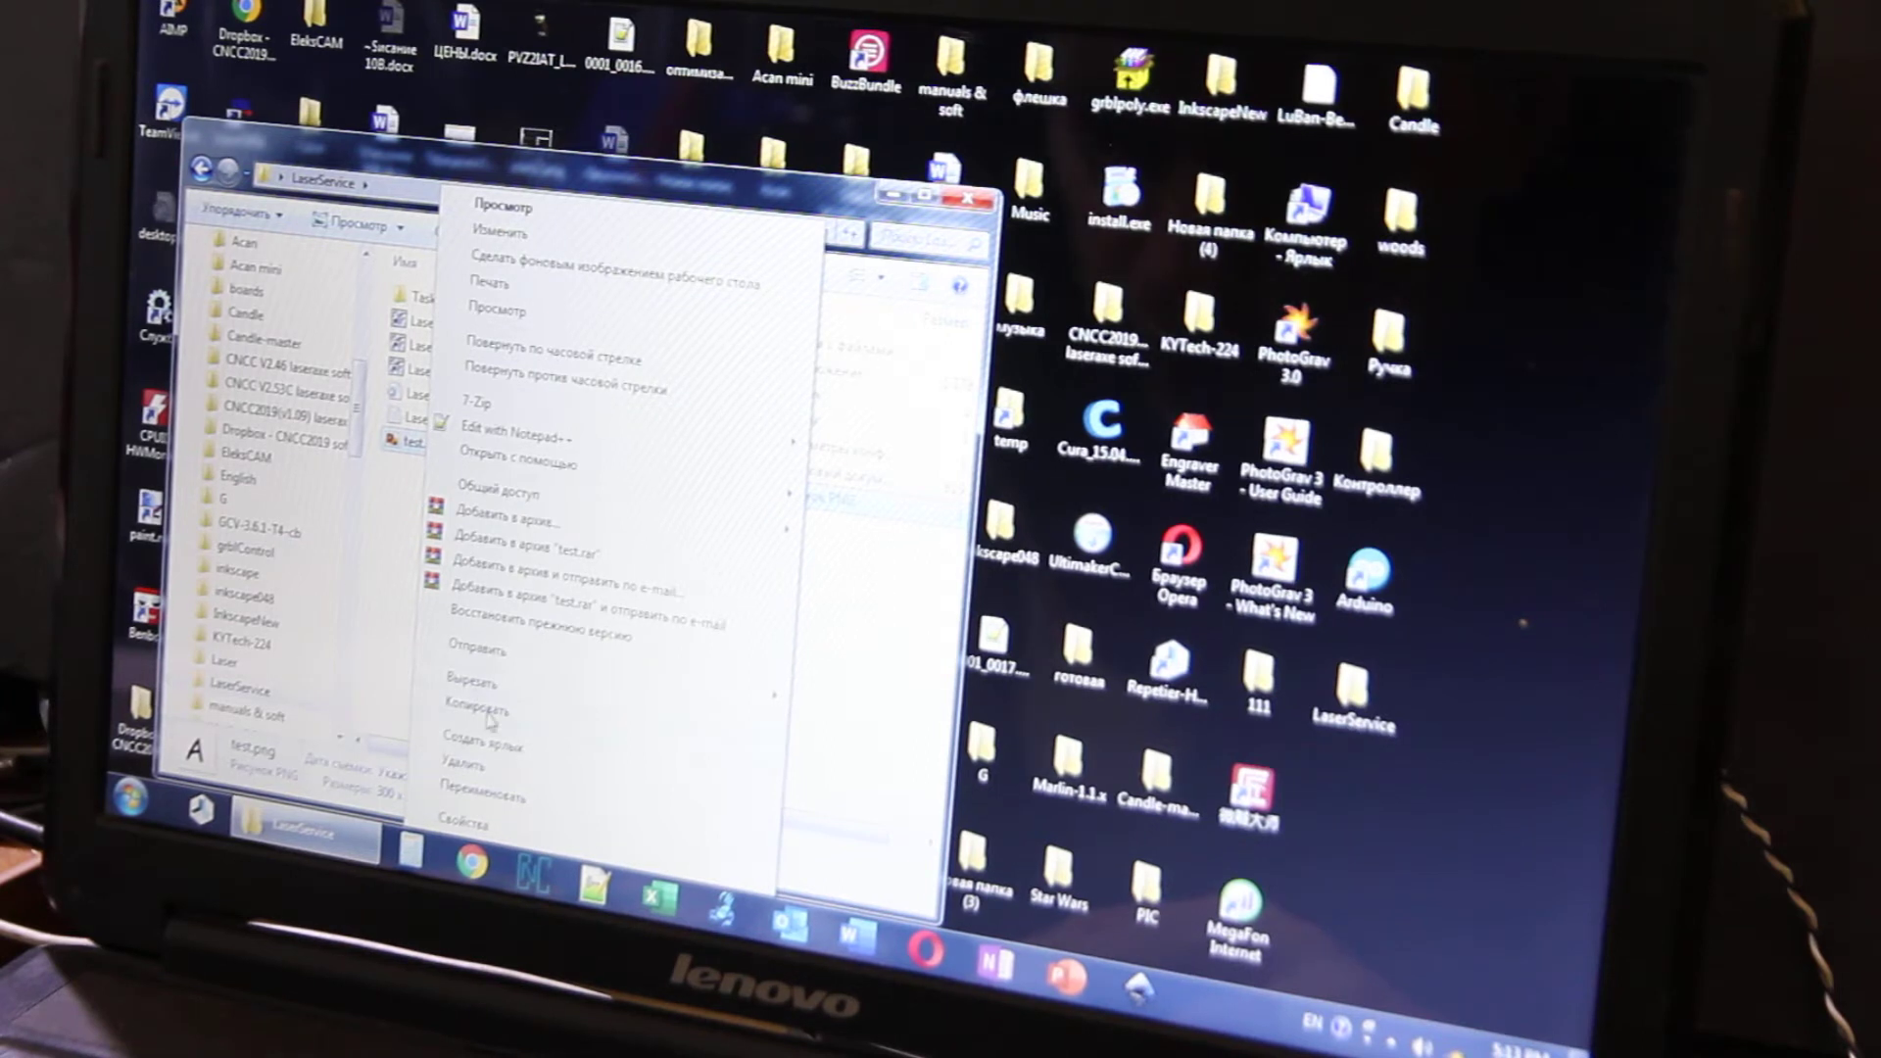